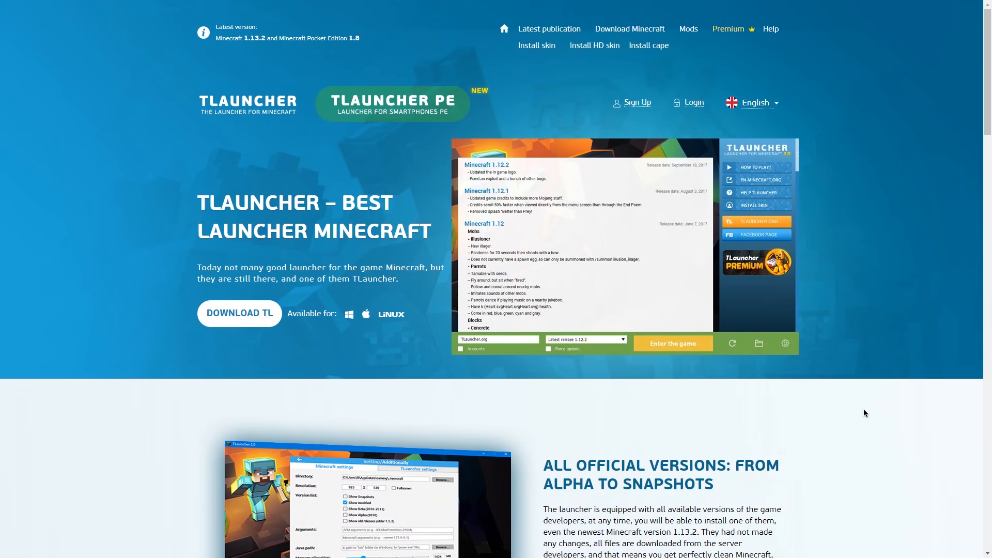
{"action": "mouse_move", "coordinate": [375, 337]}
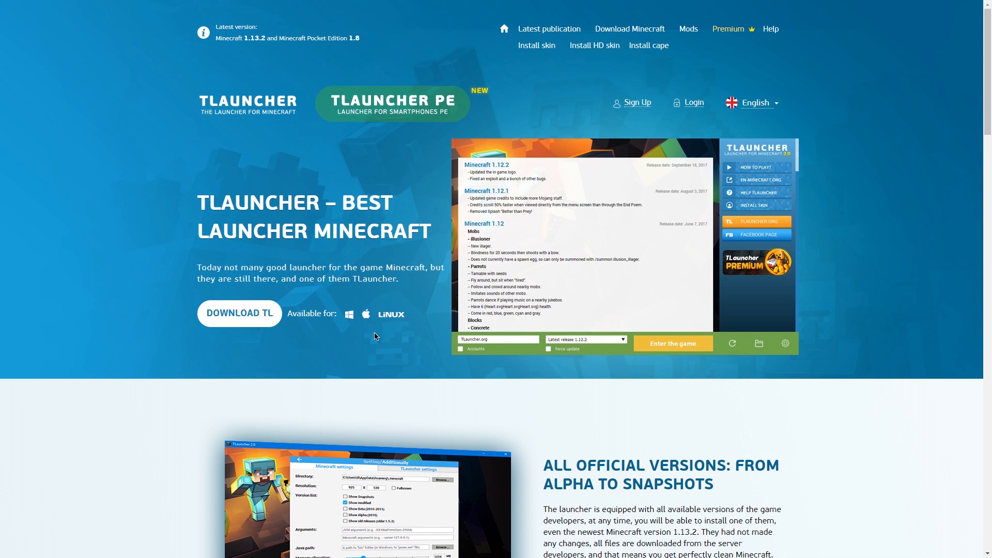
{"action": "mouse_move", "coordinate": [399, 332]}
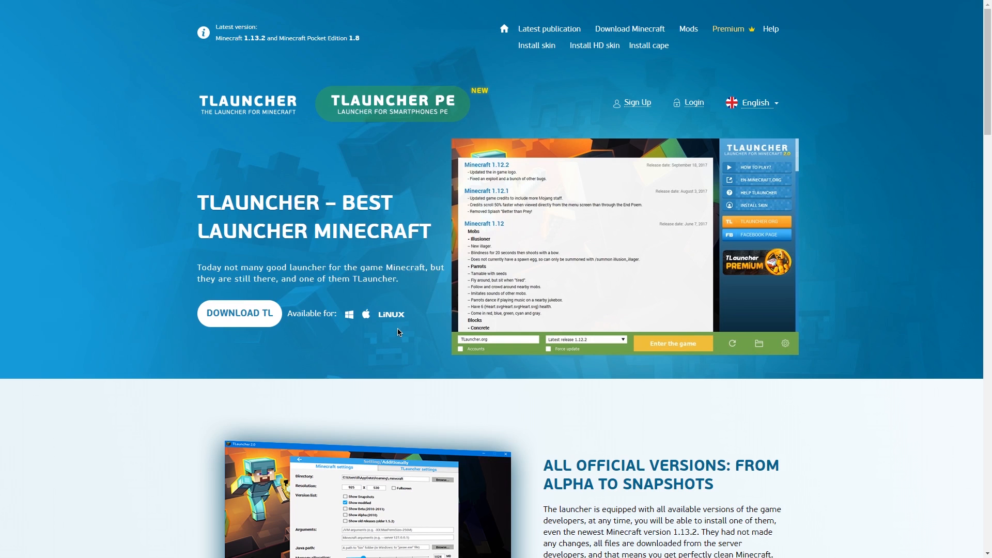
{"action": "mouse_move", "coordinate": [372, 284]}
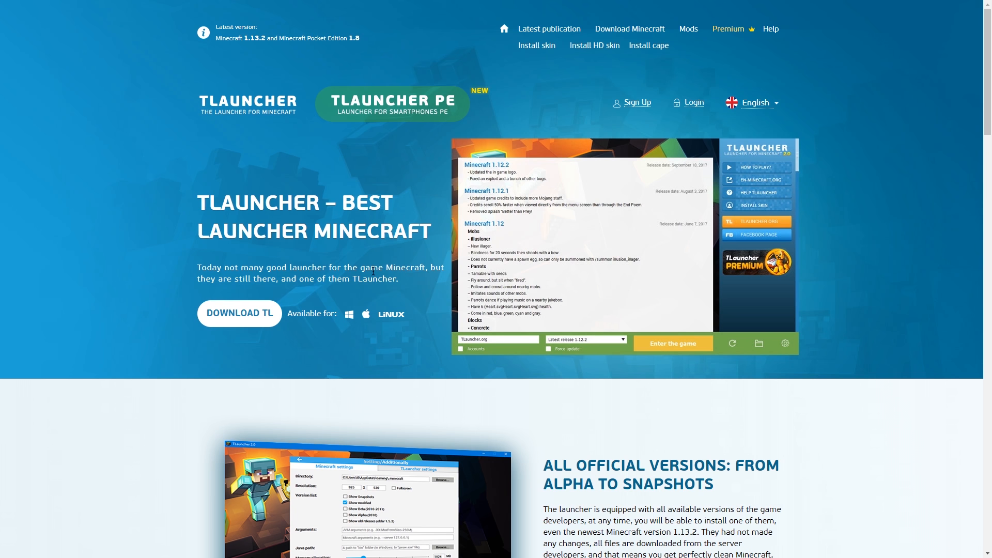
{"action": "mouse_move", "coordinate": [280, 263]}
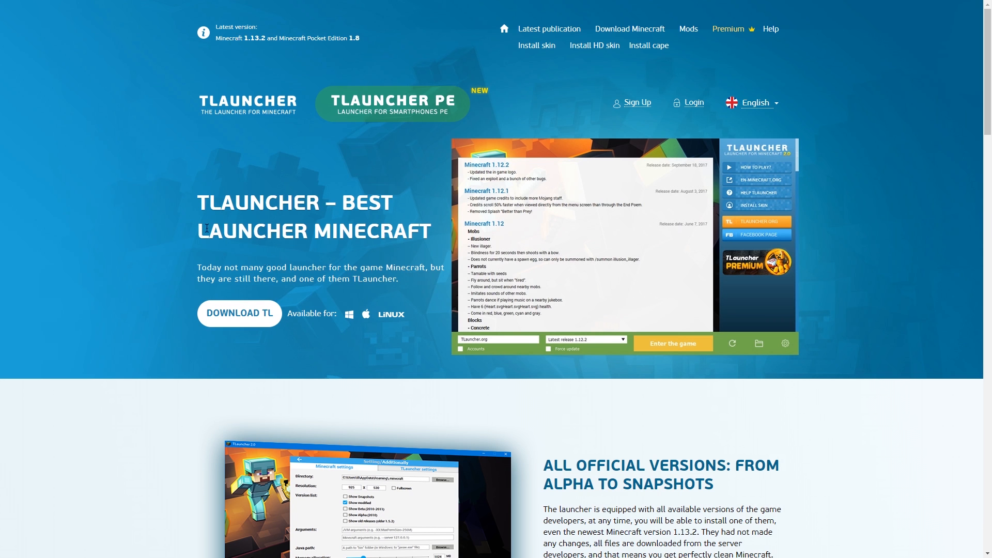
{"action": "mouse_move", "coordinate": [316, 177]}
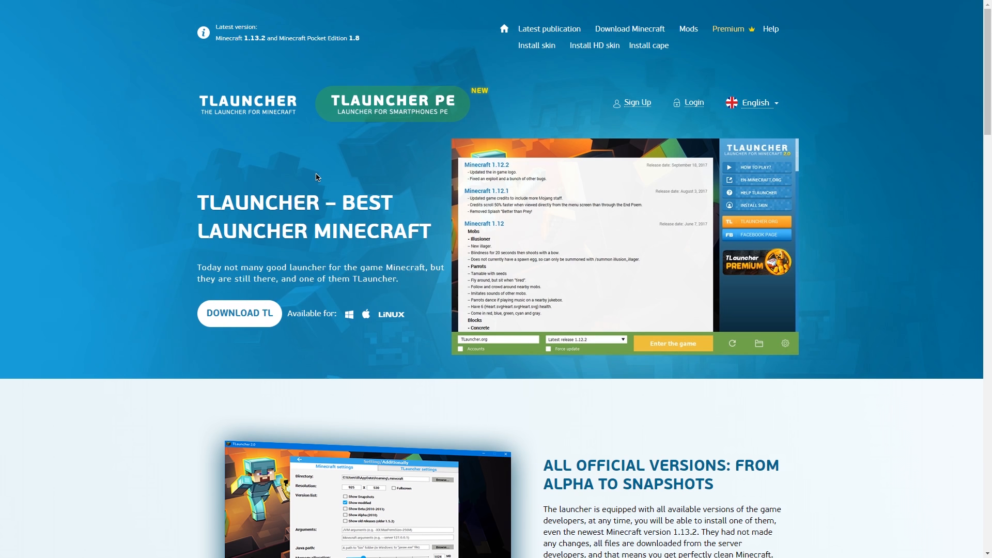
{"action": "mouse_move", "coordinate": [361, 164]}
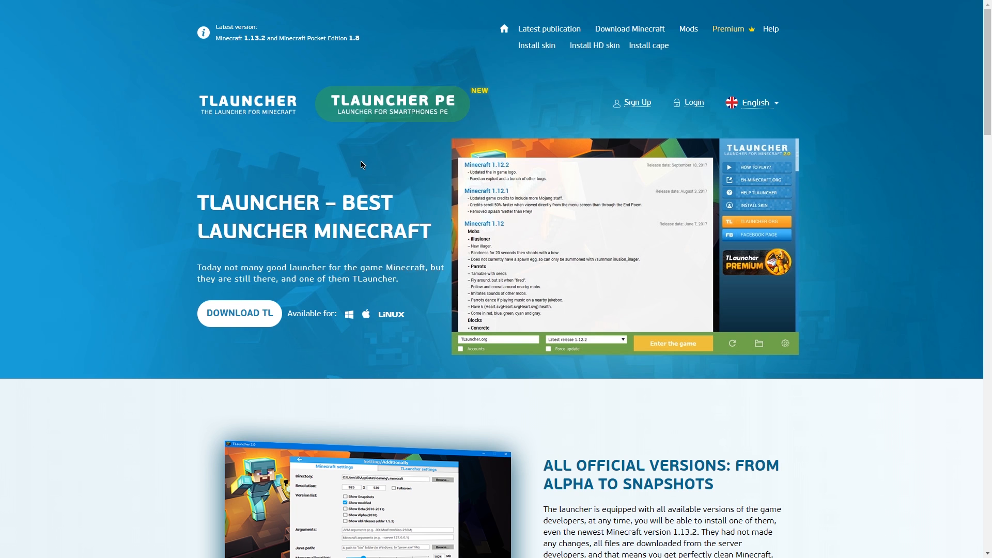
{"action": "mouse_move", "coordinate": [302, 154]}
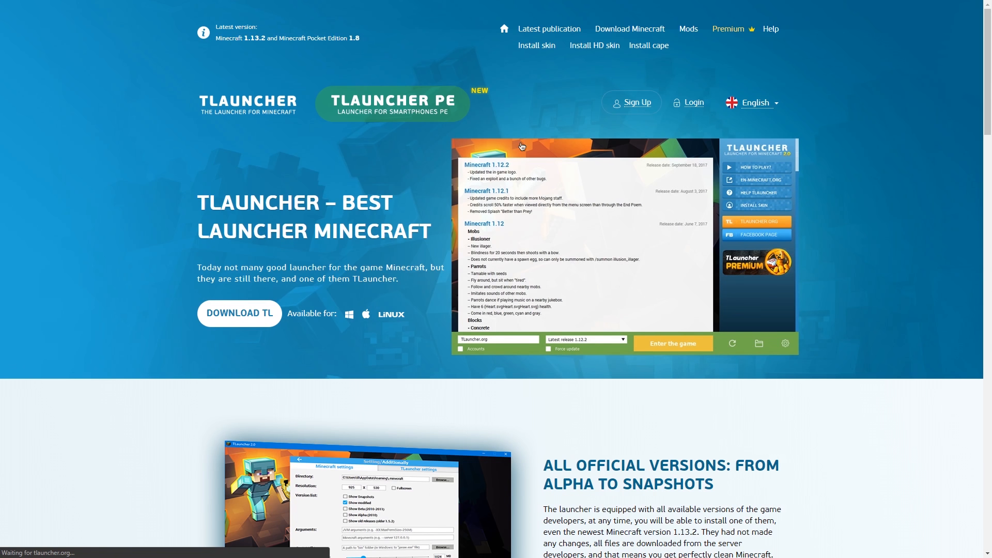
- Log in to the TLauncher account as user 'destro' and reach its user area
{"action": "left_click", "coordinate": [631, 101]}
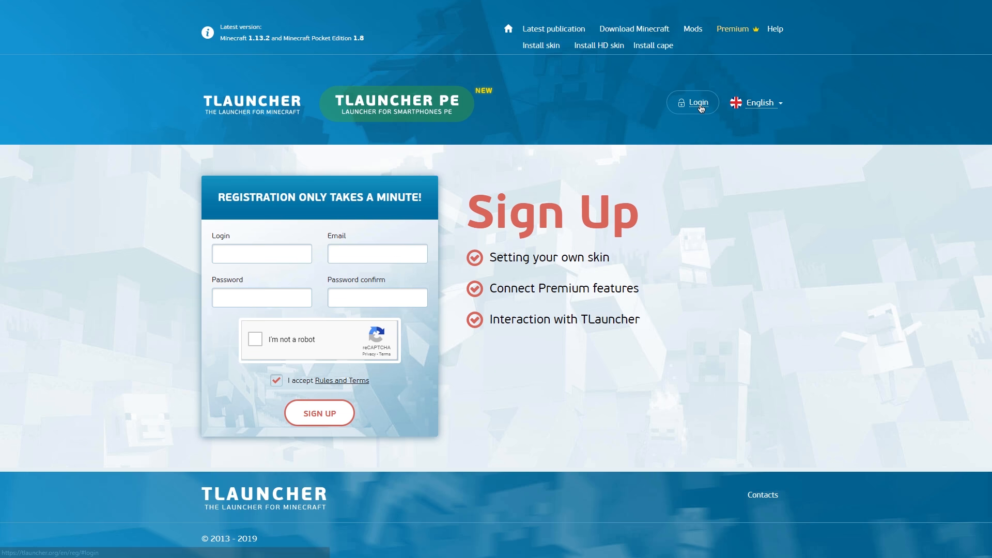
{"action": "left_click", "coordinate": [699, 102]}
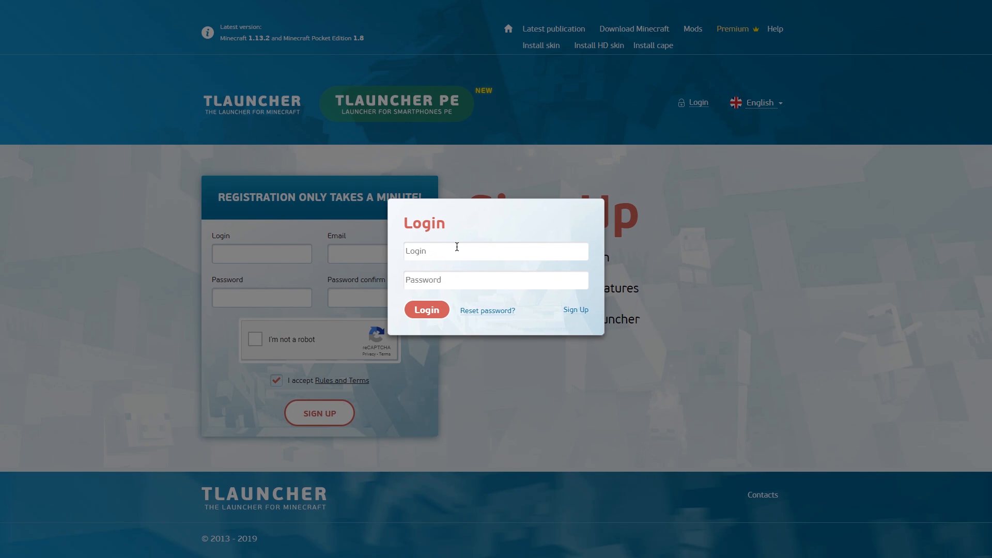
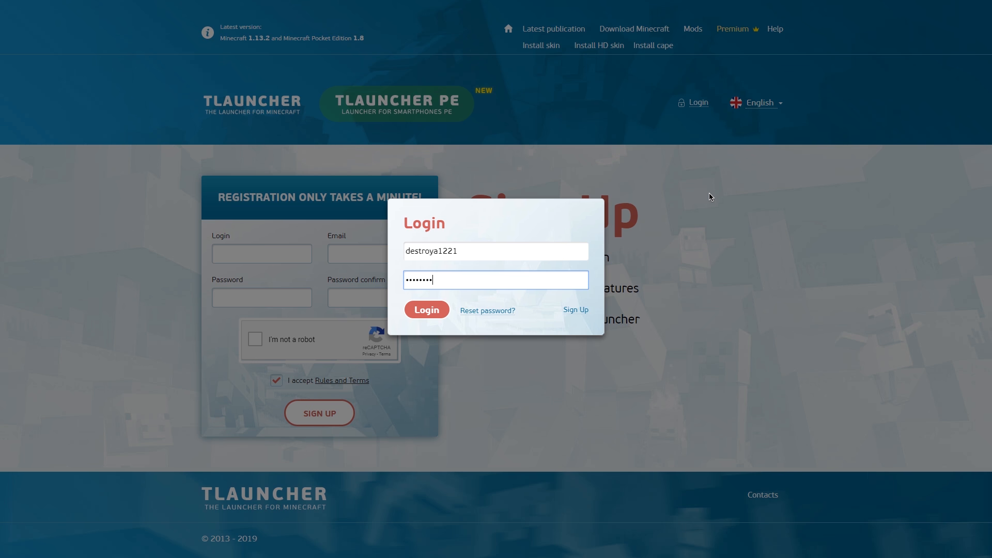
{"action": "left_click", "coordinate": [427, 310]}
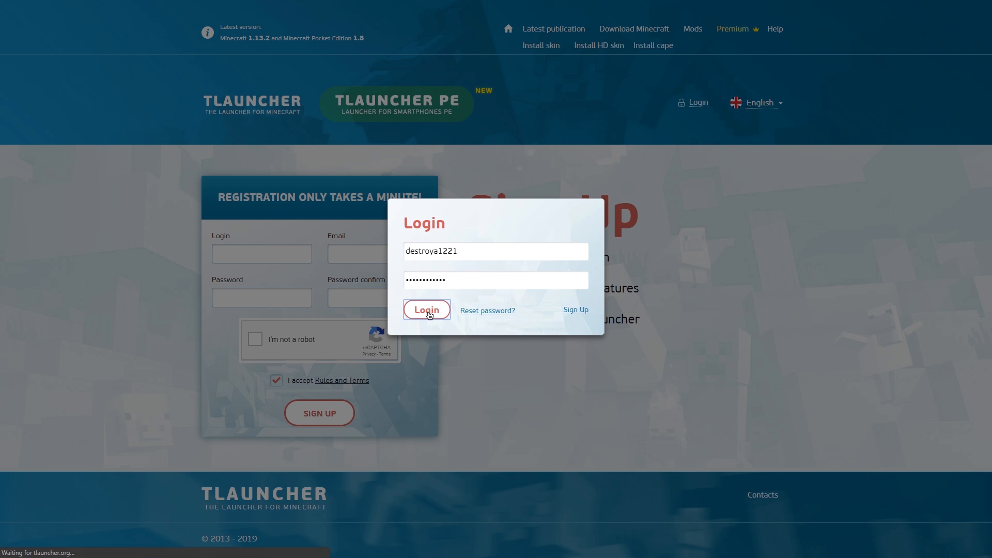
{"action": "left_click", "coordinate": [425, 310]}
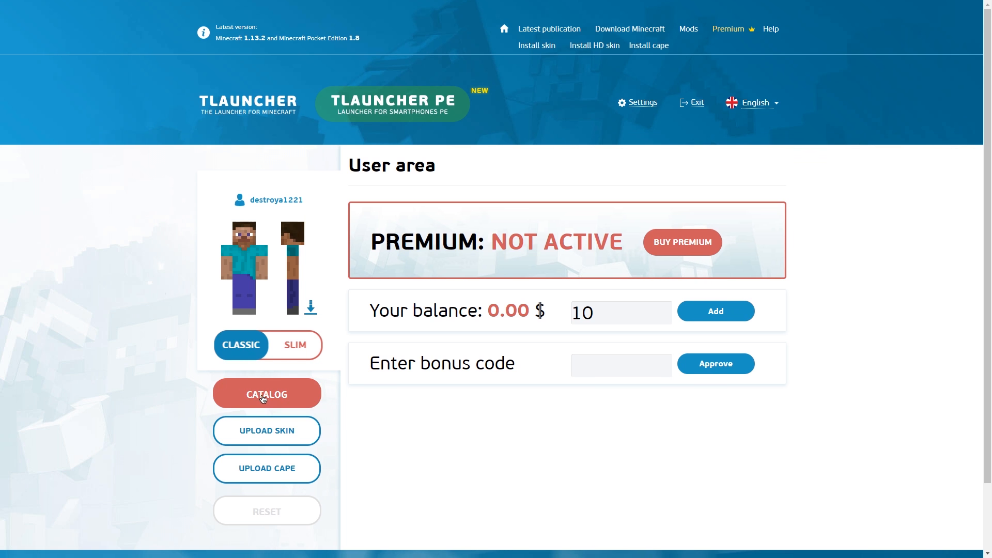
- Apply the flame-patterned skin from the catalog, then browse further down the catalog
{"action": "left_click", "coordinate": [267, 393]}
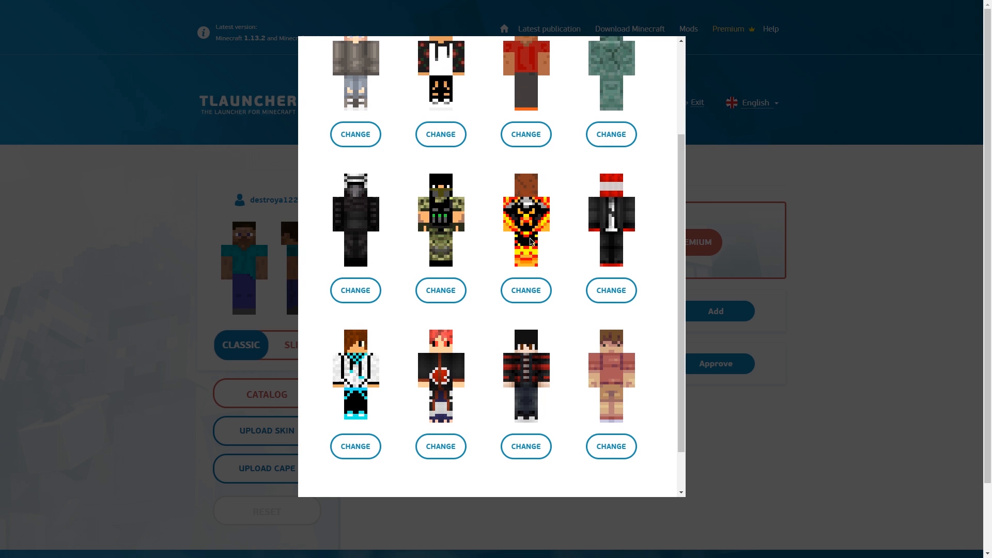
{"action": "left_click", "coordinate": [526, 291]}
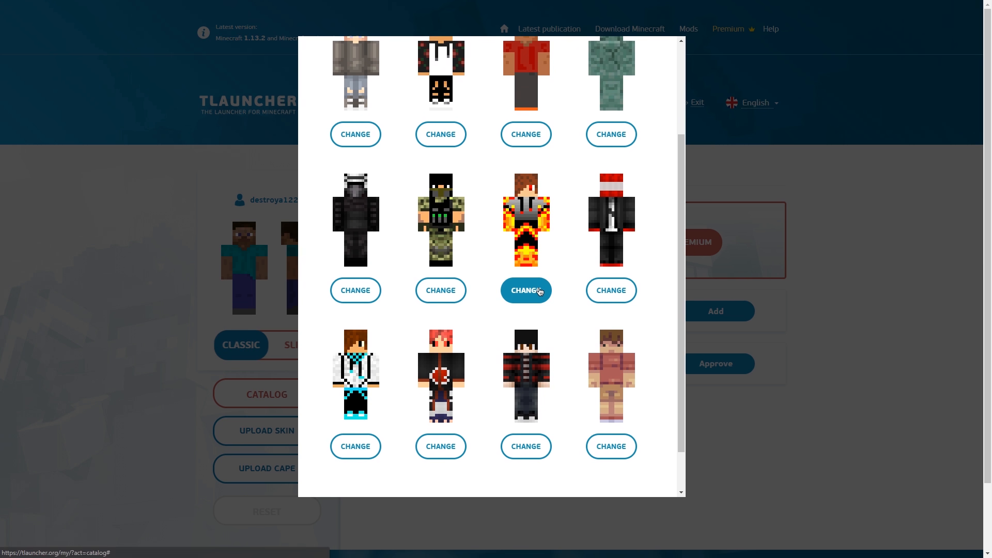
{"action": "left_click", "coordinate": [526, 291]}
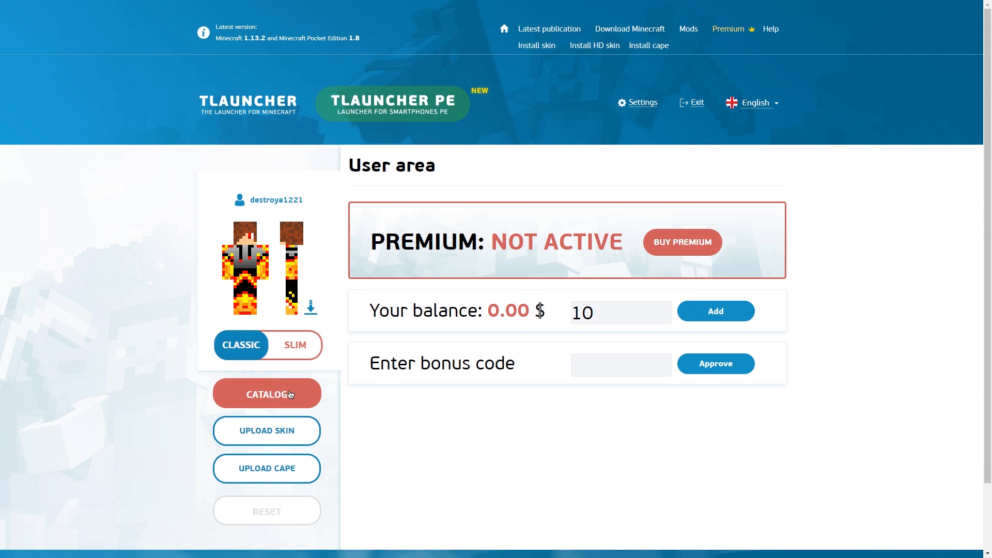
{"action": "left_click", "coordinate": [267, 392]}
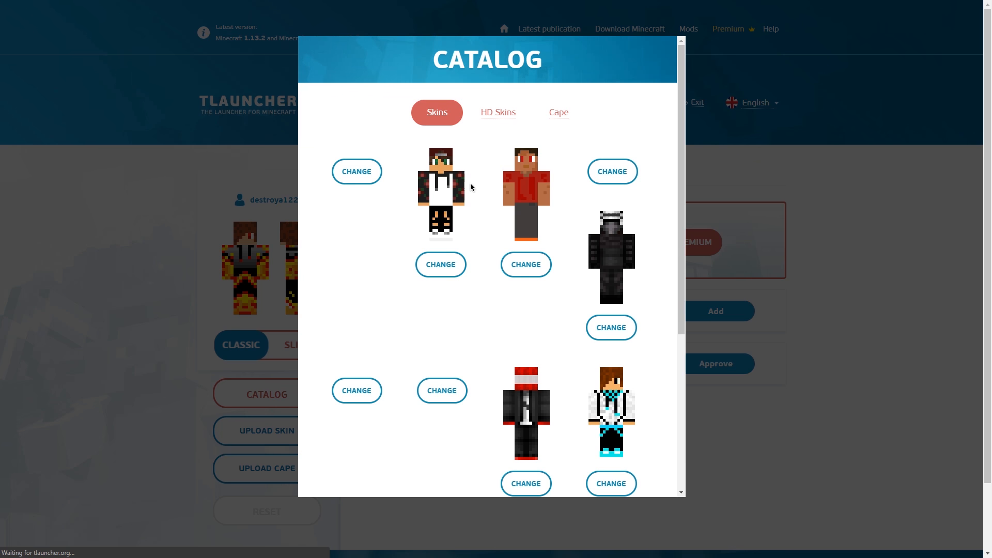
{"action": "scroll", "scroll_direction": "down", "scroll_amount": 3}
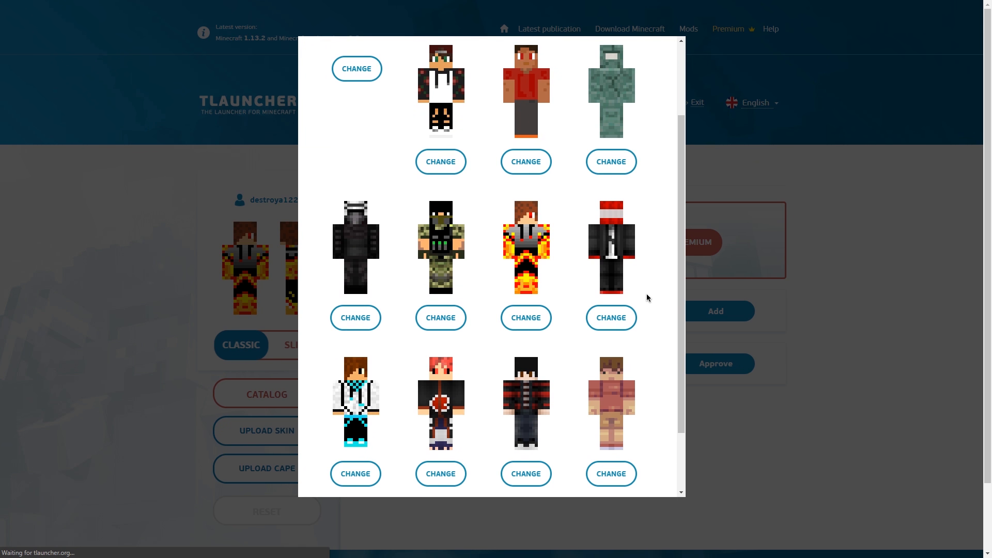
{"action": "scroll", "scroll_direction": "down", "scroll_amount": 3}
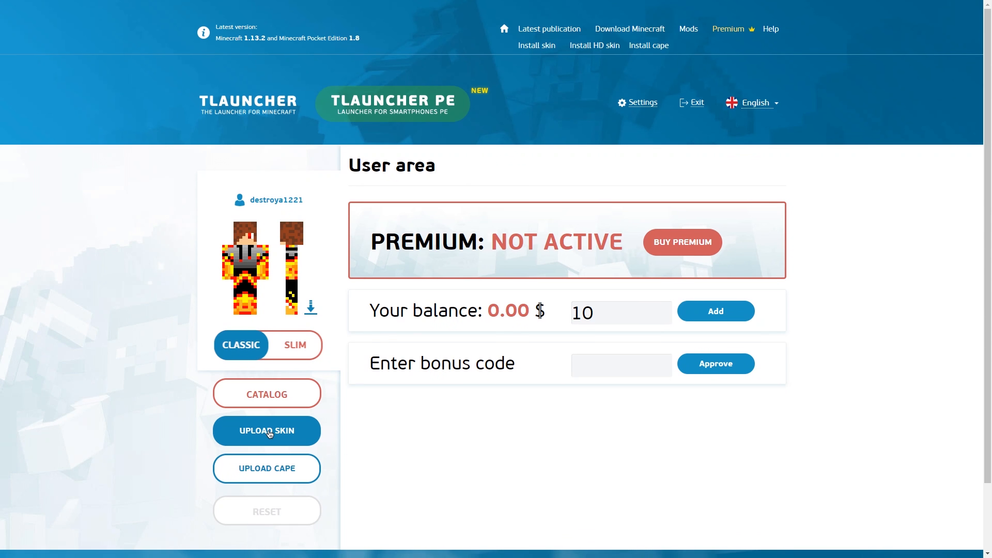
- Upload the dark-suited skin file from the desktop as the account's current skin
{"action": "left_click", "coordinate": [267, 430]}
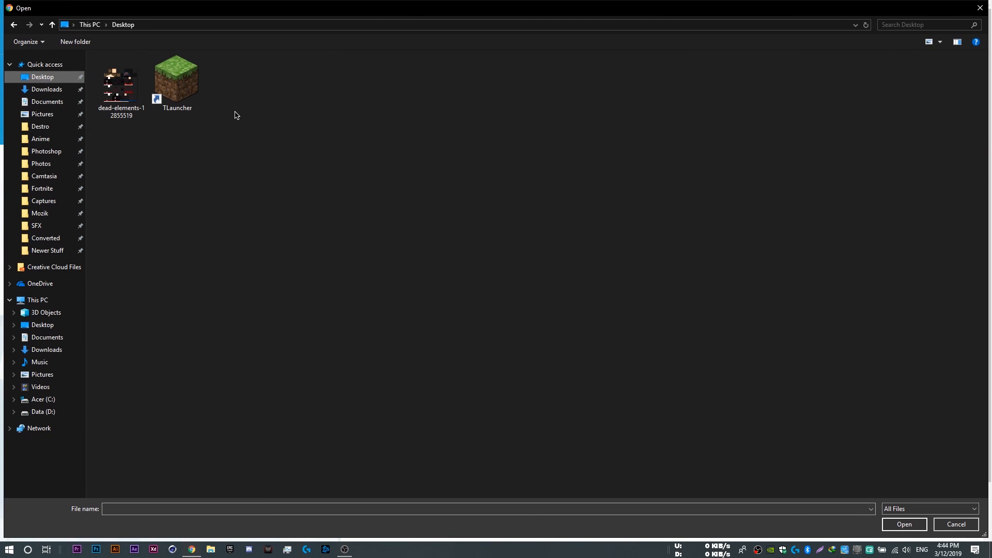
{"action": "left_click", "coordinate": [121, 82]}
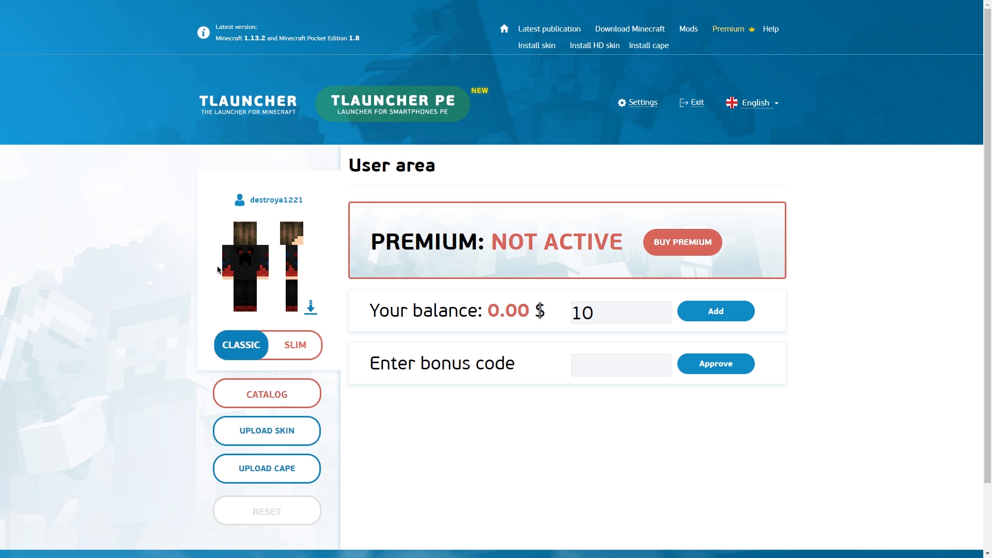
{"action": "mouse_move", "coordinate": [293, 261]}
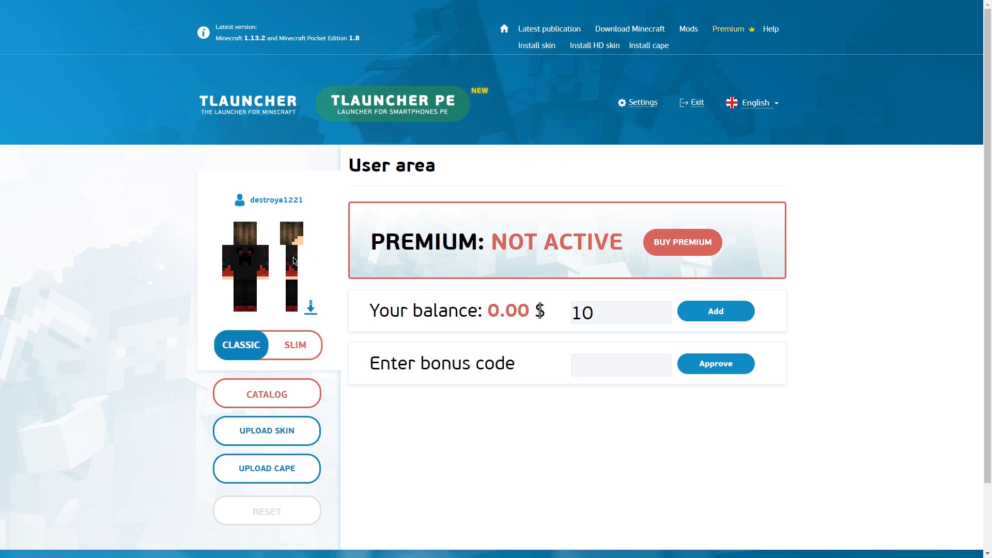
{"action": "mouse_move", "coordinate": [207, 236]}
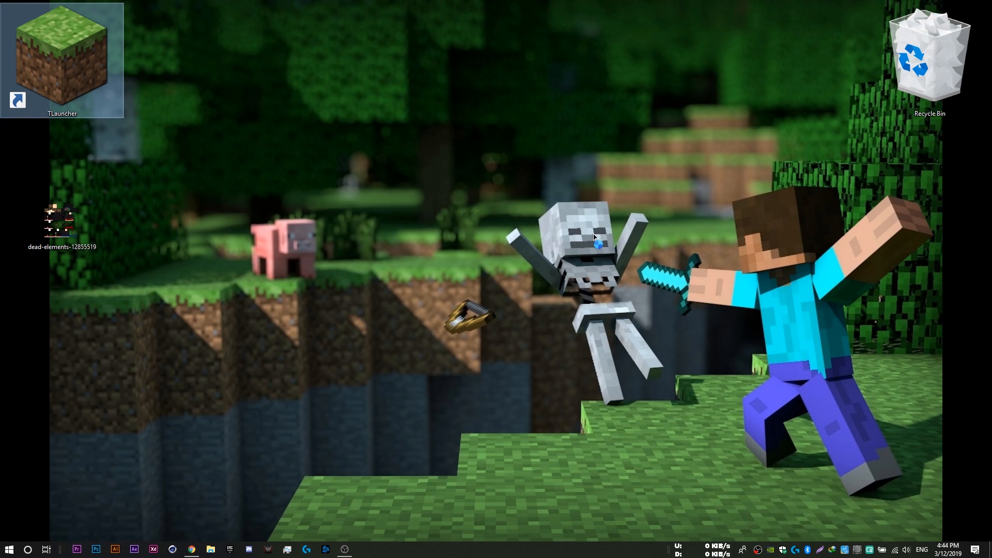
- Launch TLauncher from its desktop shortcut and select the old player name for clearing
{"action": "double_click", "coordinate": [56, 56]}
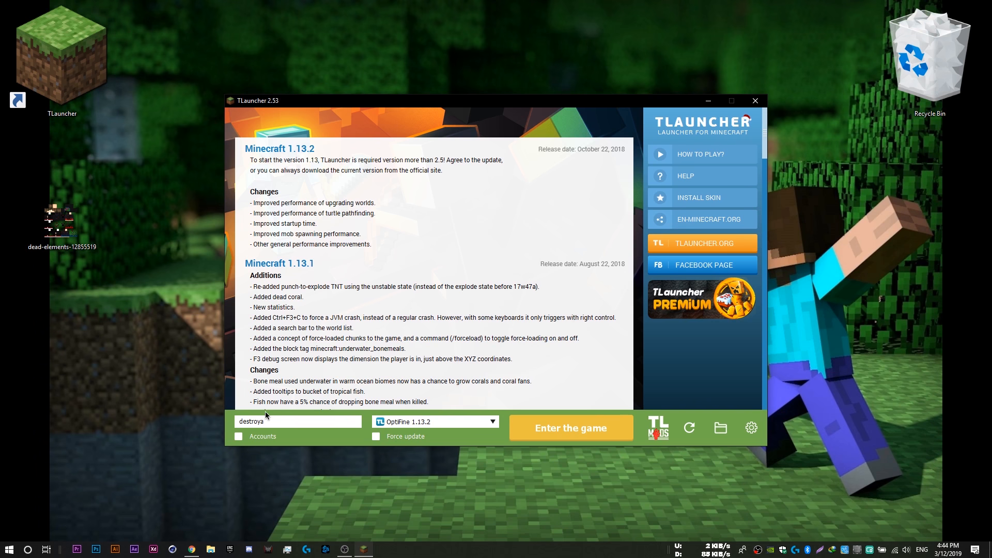
{"action": "double_click", "coordinate": [251, 421]}
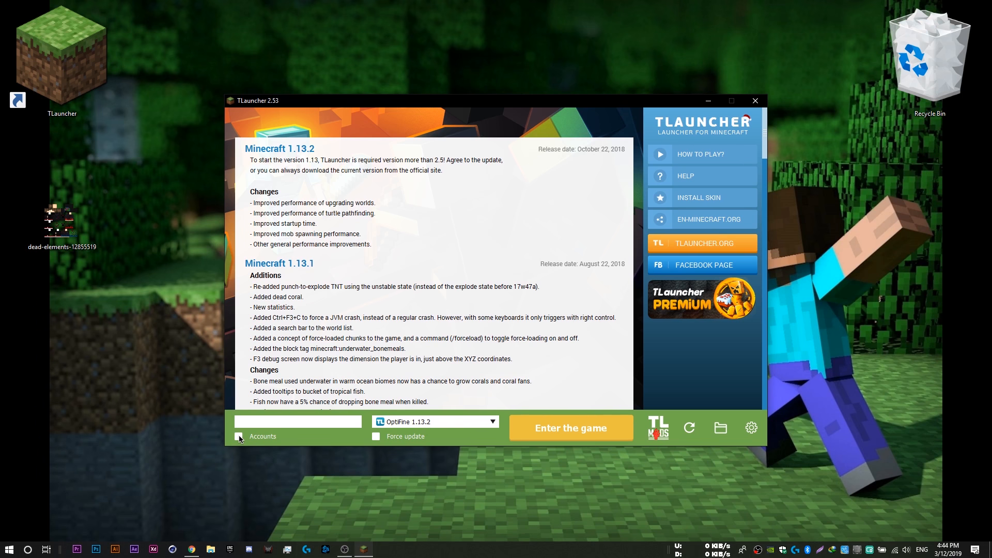
- Enable launching with accounts and save a new TLauncher.org login account
{"action": "left_click", "coordinate": [237, 436]}
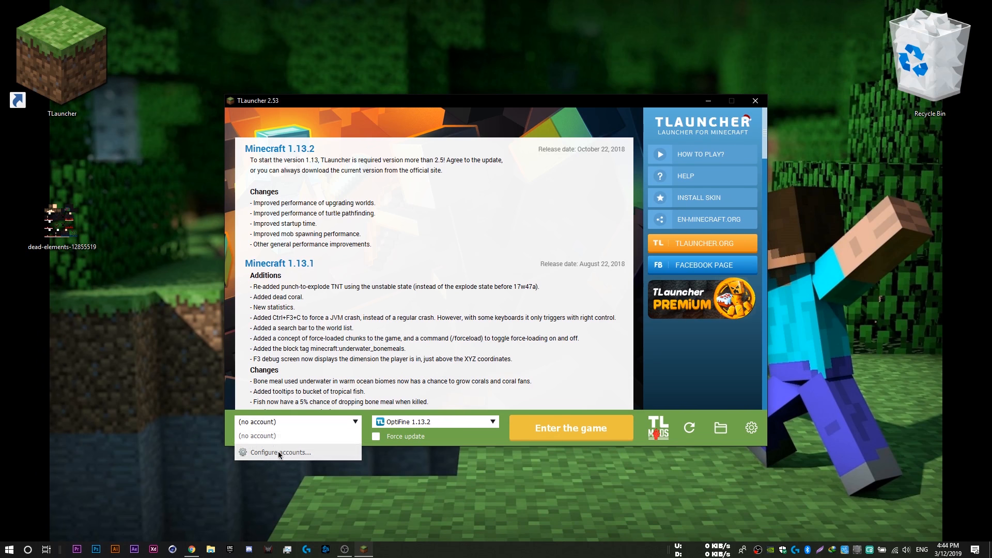
{"action": "left_click", "coordinate": [280, 453]}
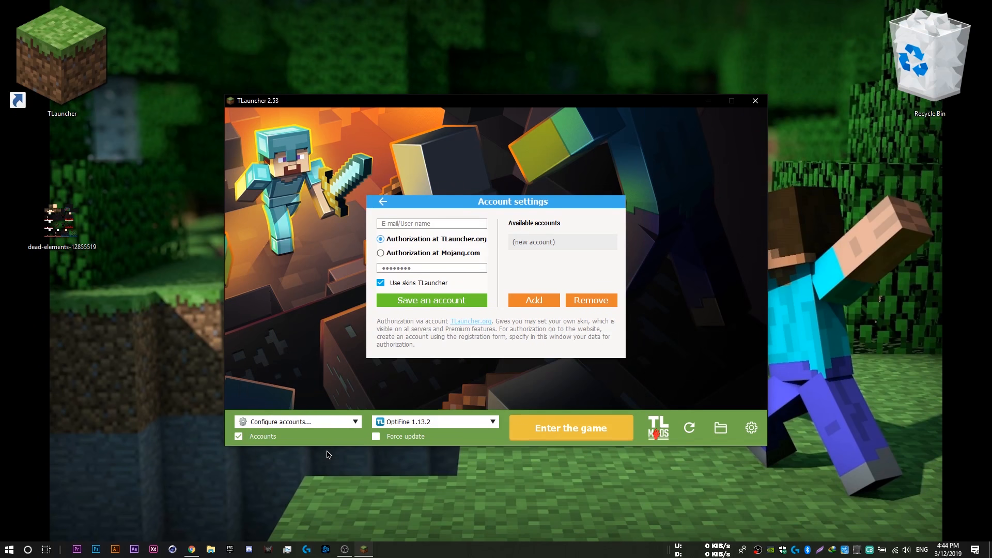
{"action": "left_click", "coordinate": [432, 224]}
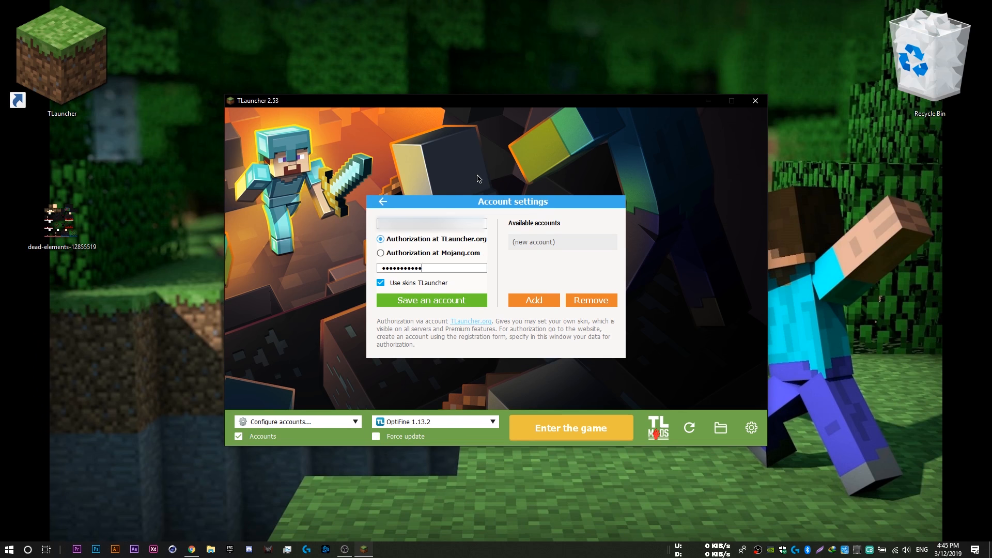
{"action": "mouse_move", "coordinate": [405, 283]}
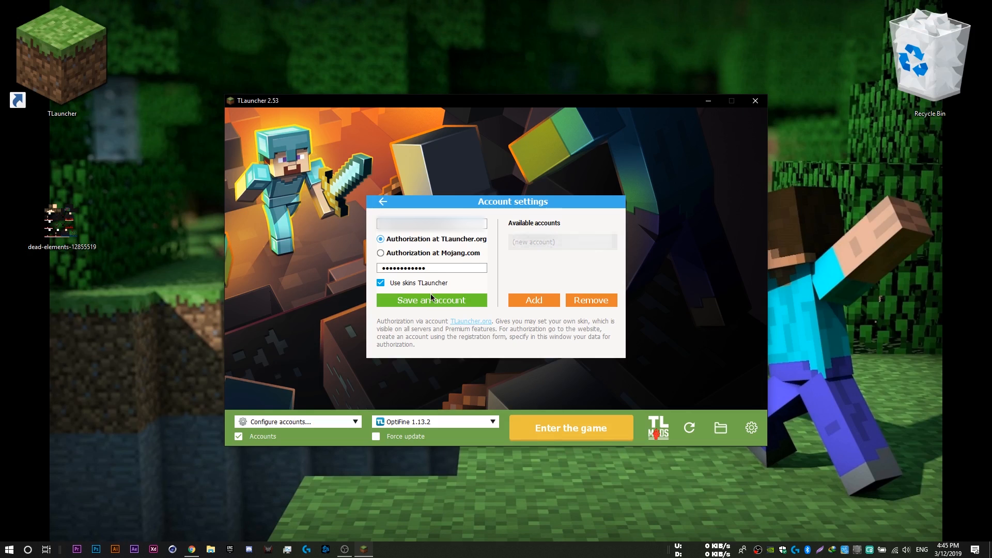
{"action": "left_click", "coordinate": [431, 299]}
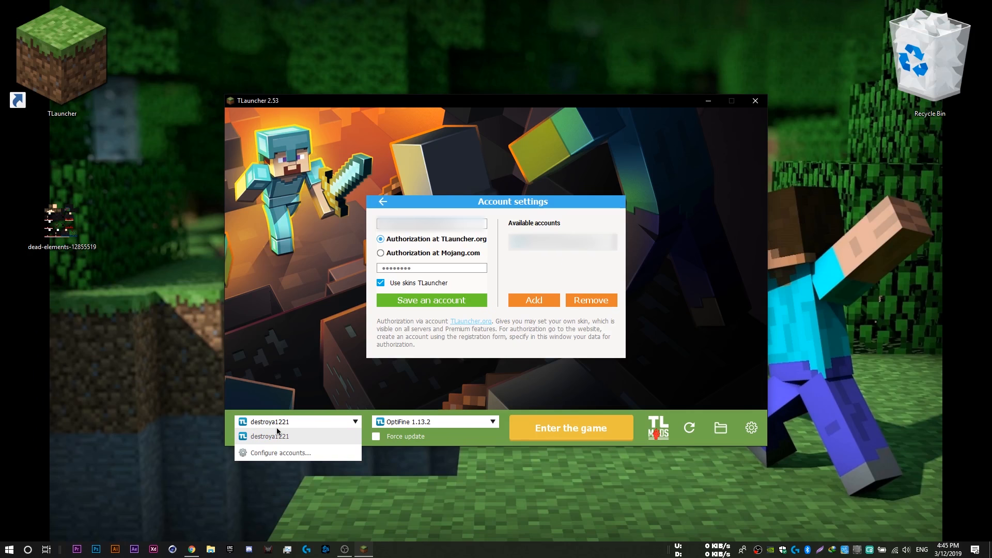
- Select the saved account and settle on TL-marked OptiFine 1.13.2 after trying Forge 1.13.2
{"action": "left_click", "coordinate": [269, 436]}
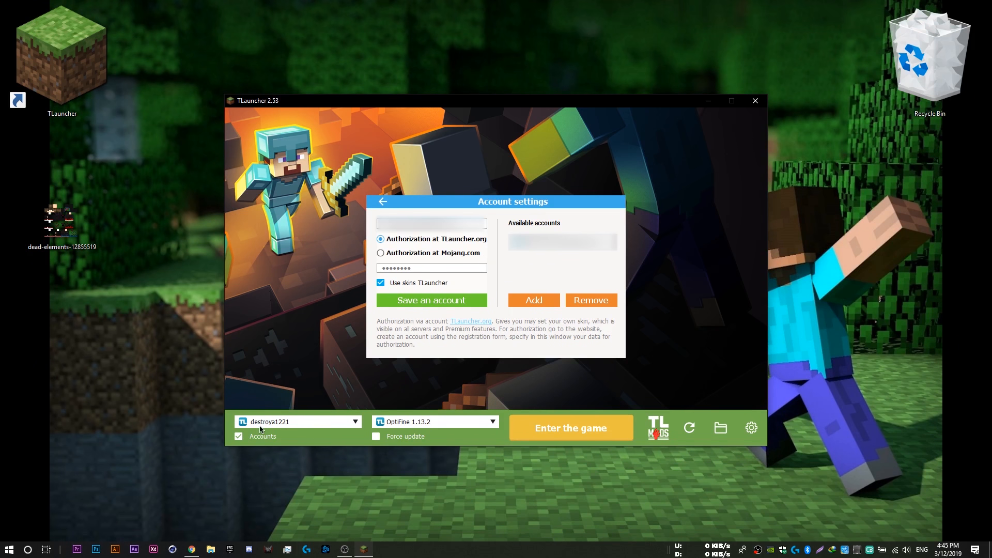
{"action": "mouse_move", "coordinate": [308, 413]}
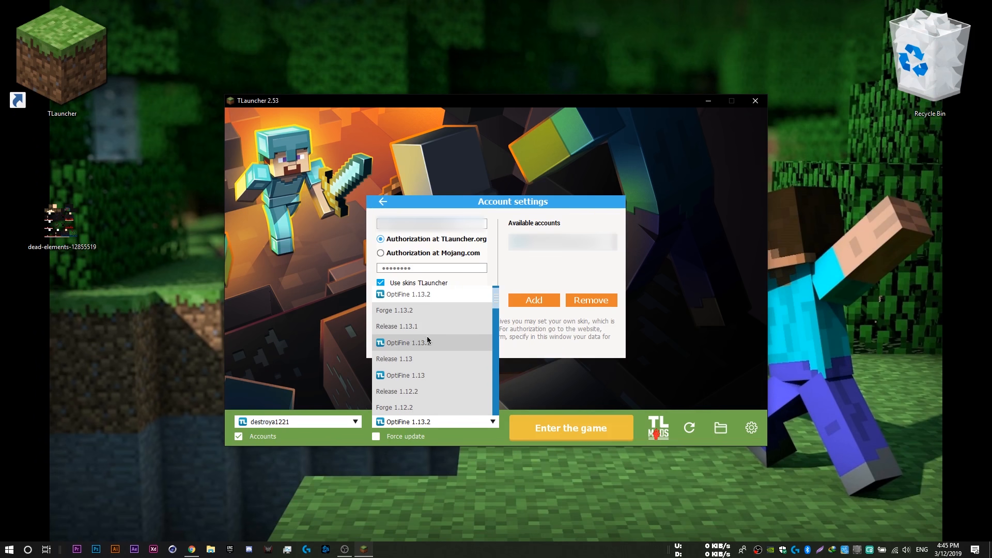
{"action": "scroll", "scroll_direction": "down", "scroll_amount": 3}
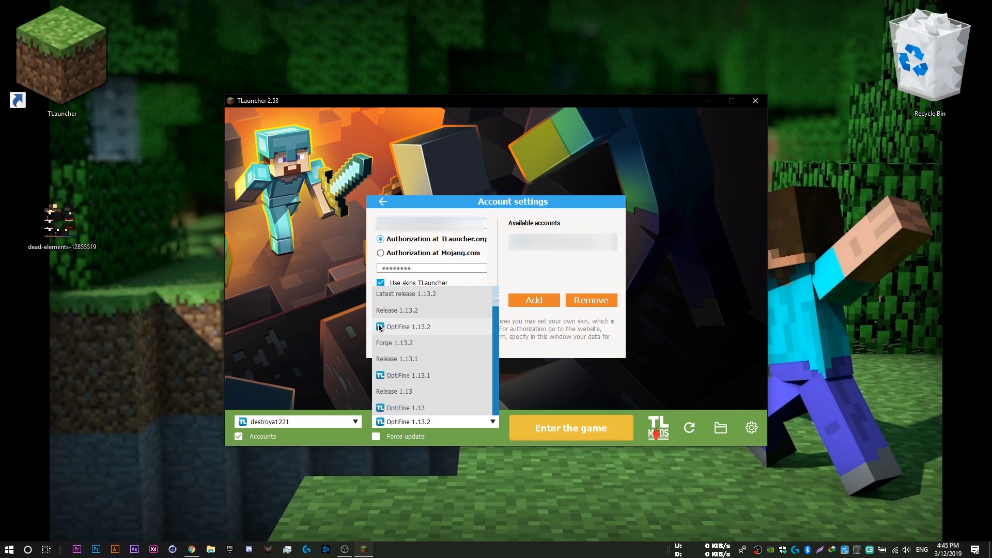
{"action": "mouse_move", "coordinate": [385, 331]}
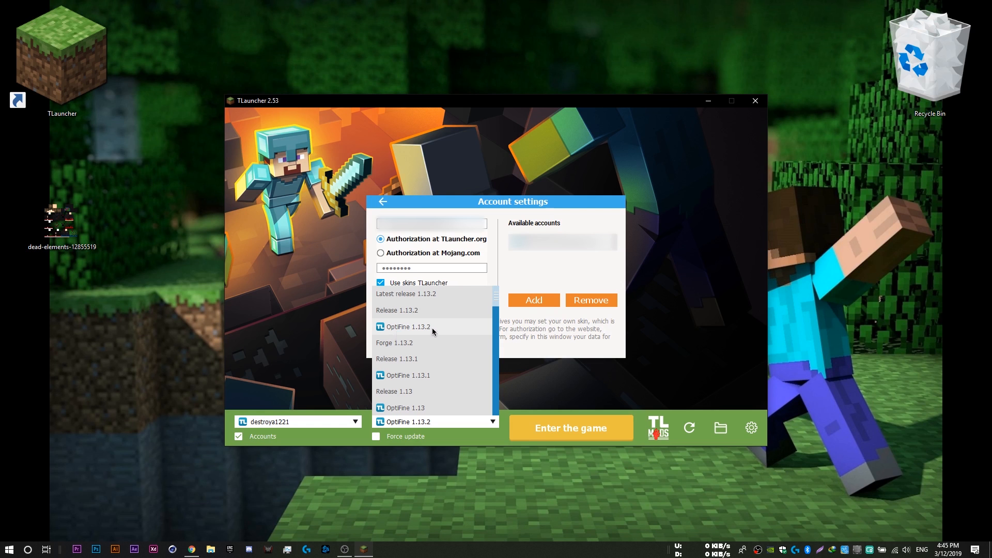
{"action": "mouse_move", "coordinate": [383, 332]}
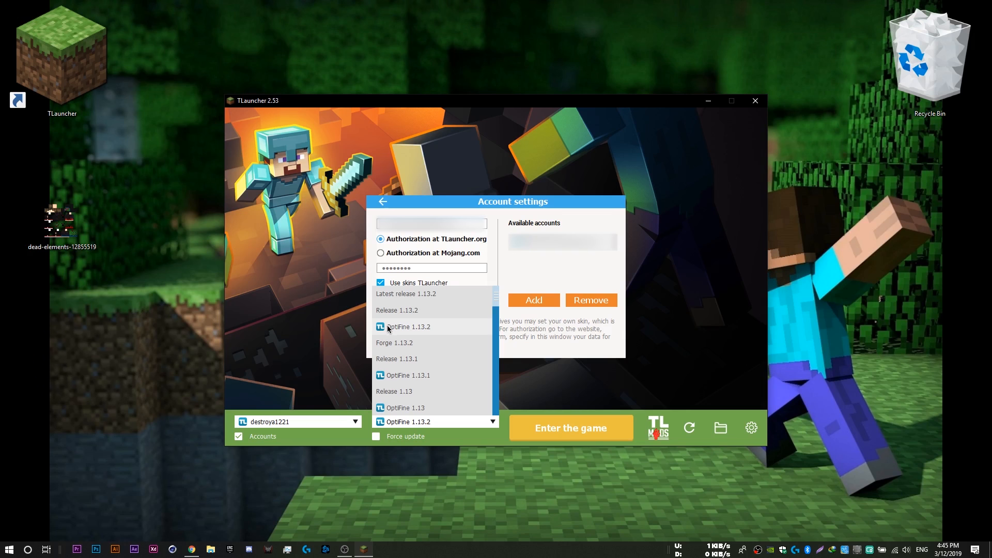
{"action": "left_click", "coordinate": [394, 342]}
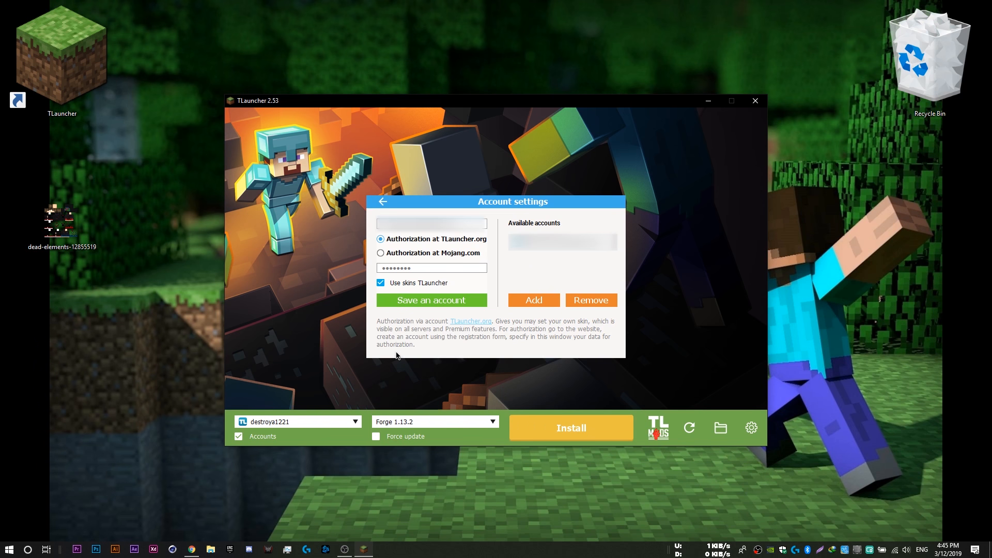
{"action": "left_click", "coordinate": [491, 422]}
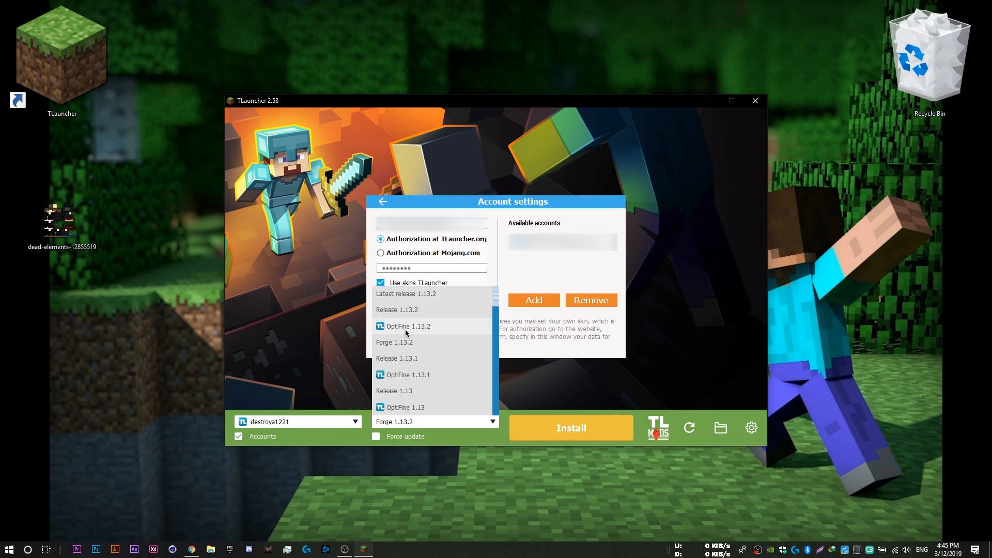
{"action": "left_click", "coordinate": [408, 325]}
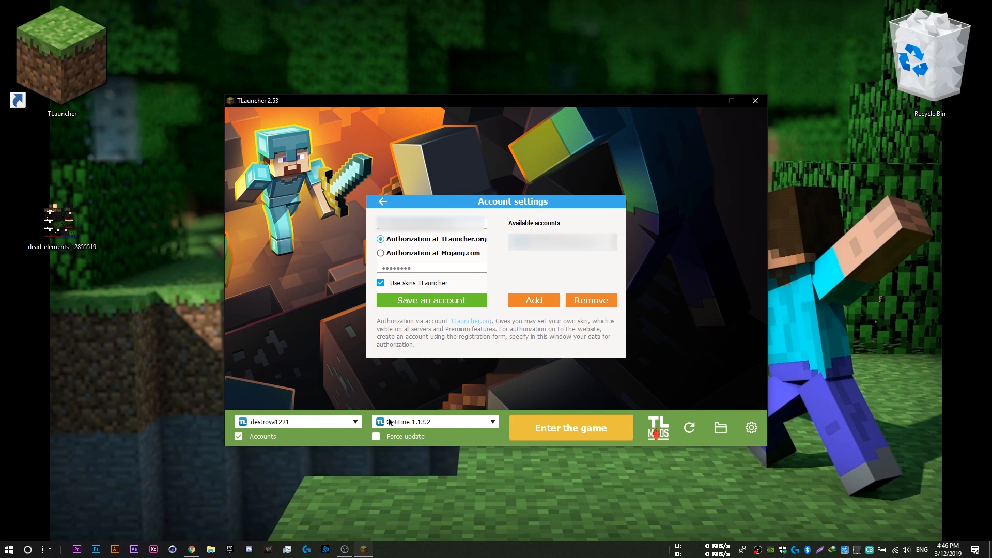
- Confirm OptiFine 1.13.2 is chosen and enter the game with the saved account
{"action": "left_click", "coordinate": [492, 422]}
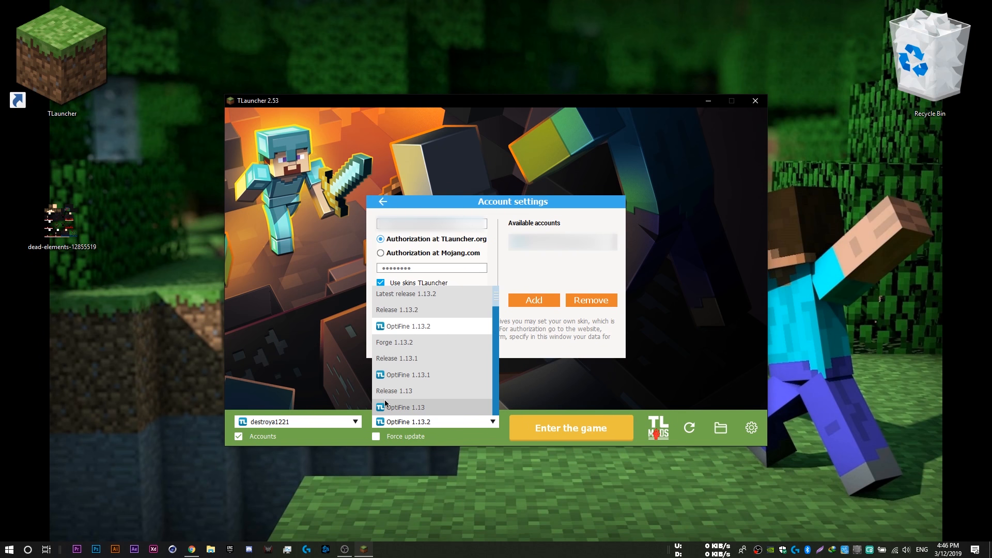
{"action": "mouse_move", "coordinate": [387, 333]}
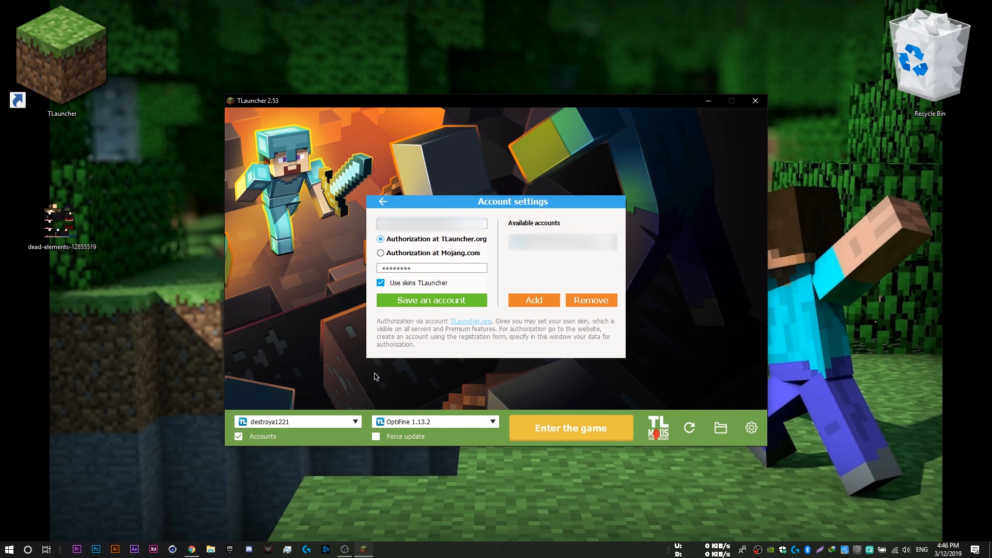
{"action": "mouse_move", "coordinate": [388, 401]}
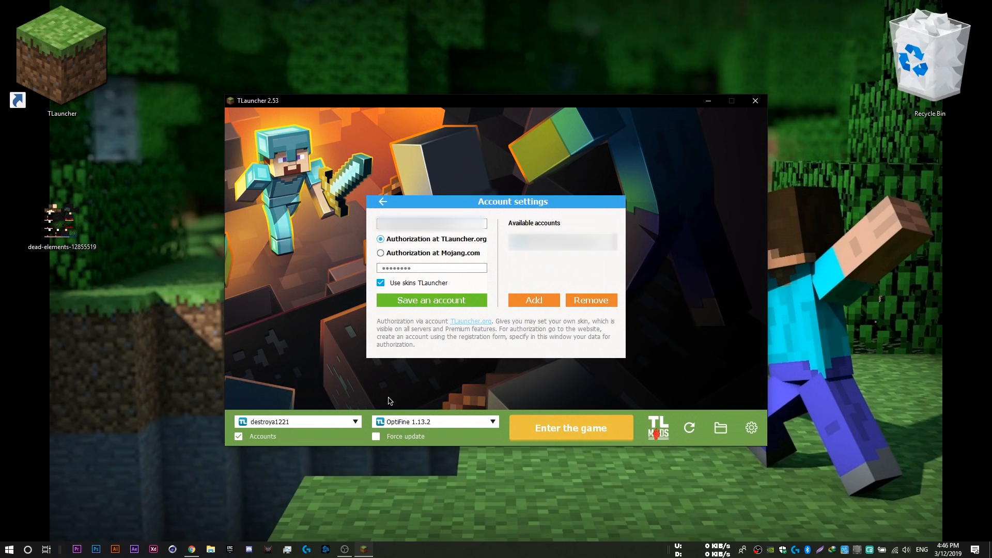
{"action": "mouse_move", "coordinate": [473, 397]}
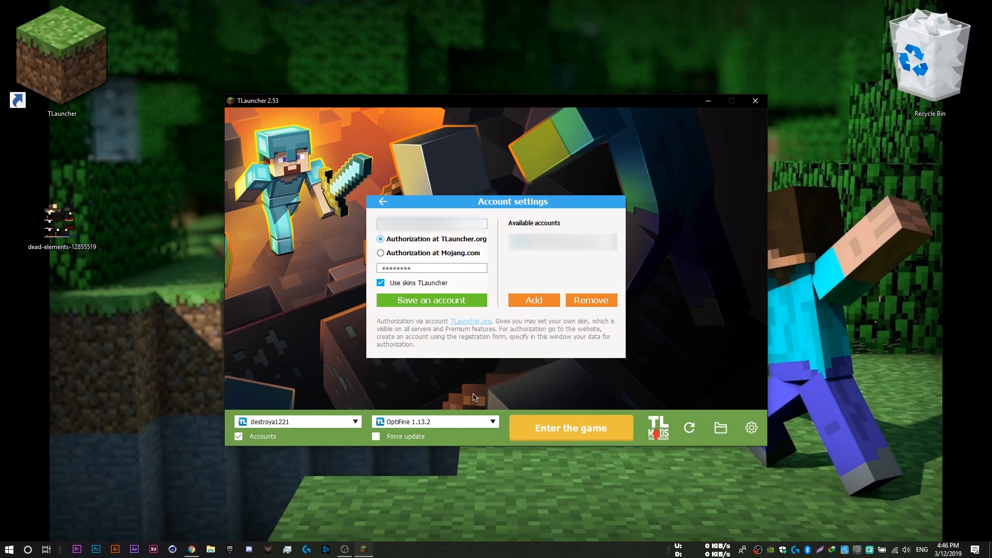
{"action": "left_click", "coordinate": [570, 427]}
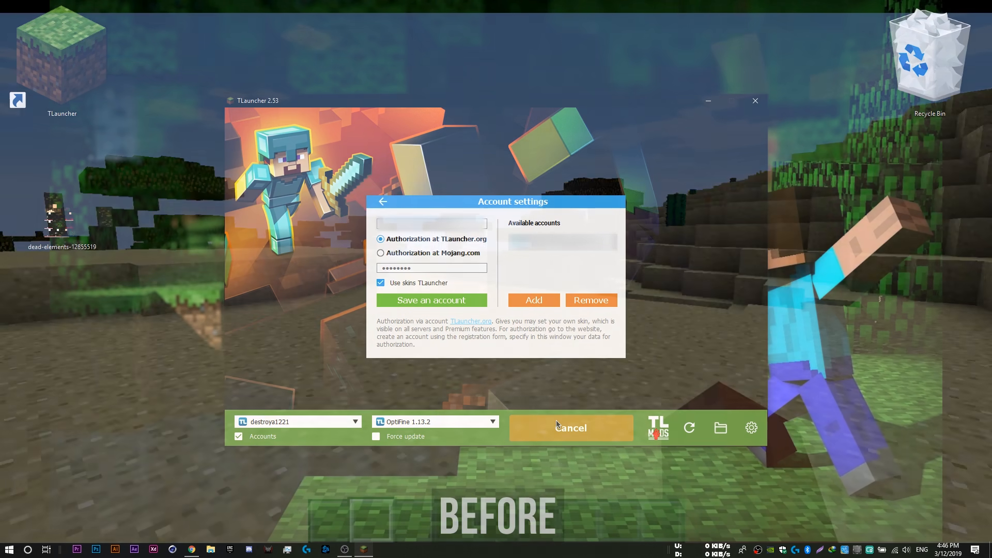